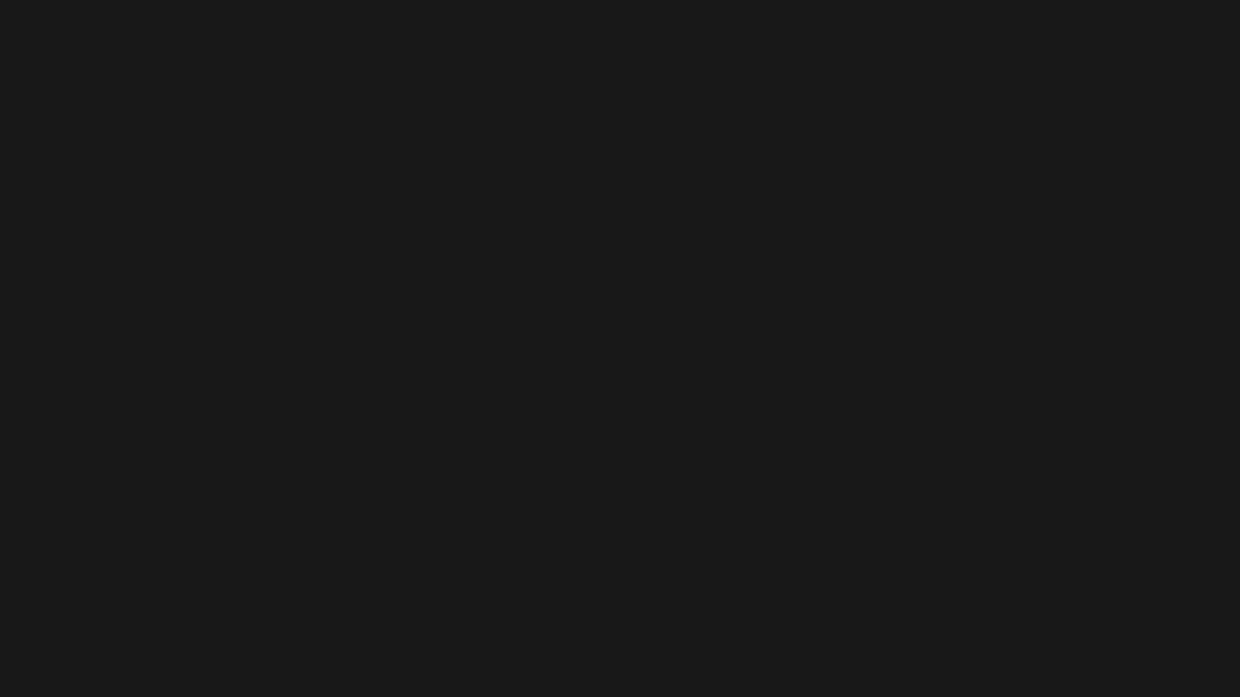
type("def switch(")
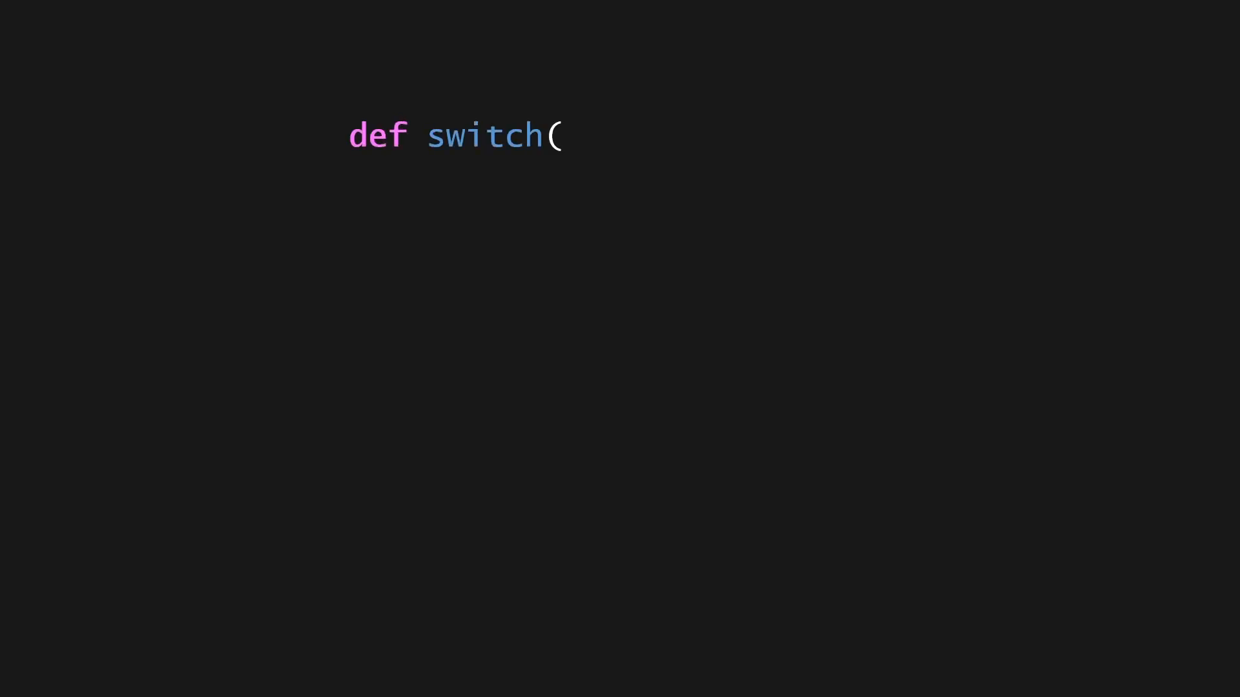
type("value):")
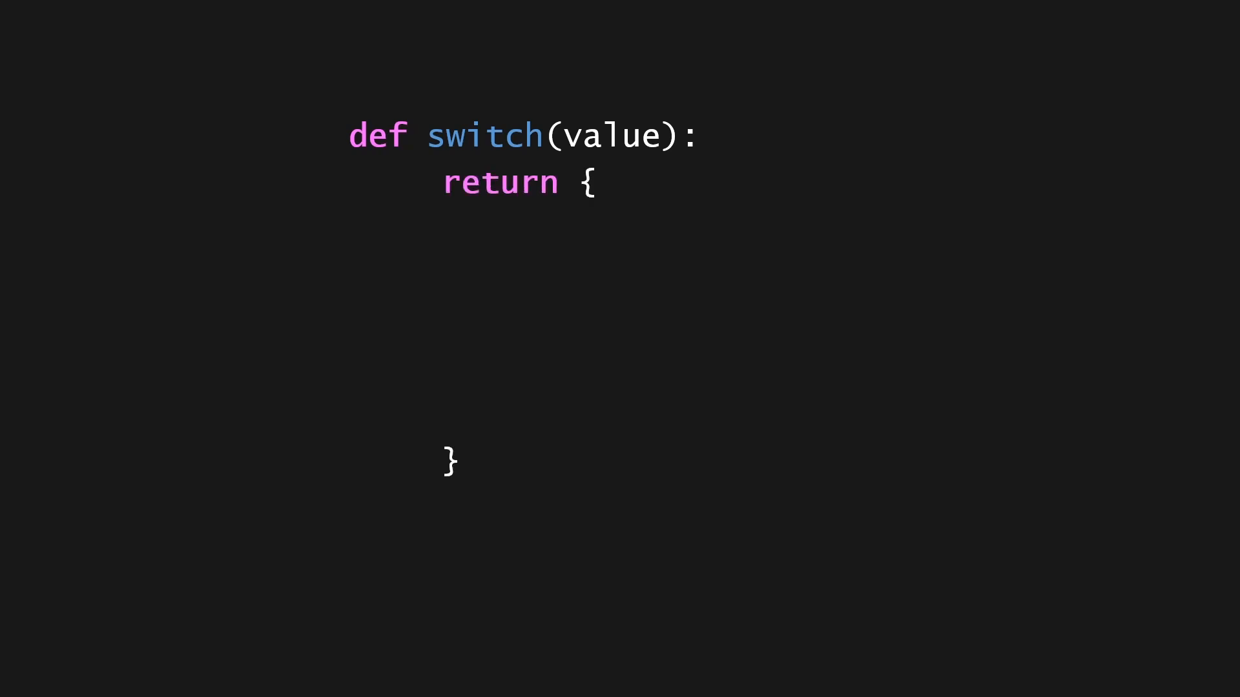
type("\"one\"   : 1,")
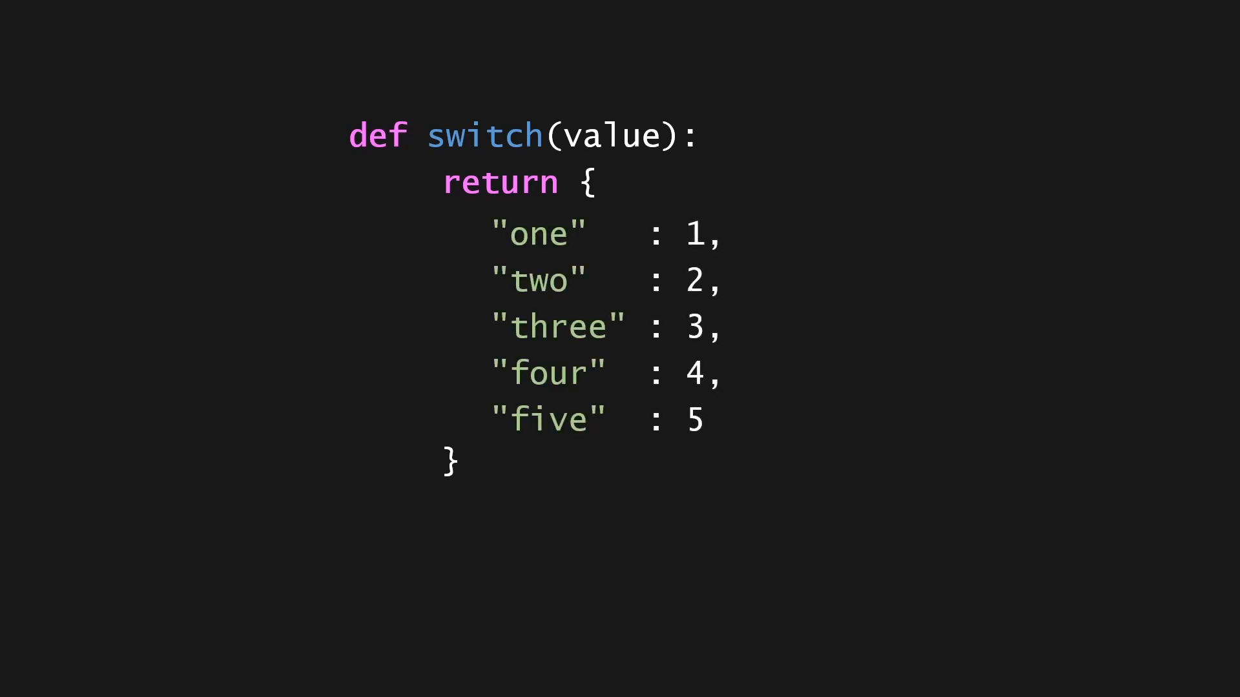
type(".get(")
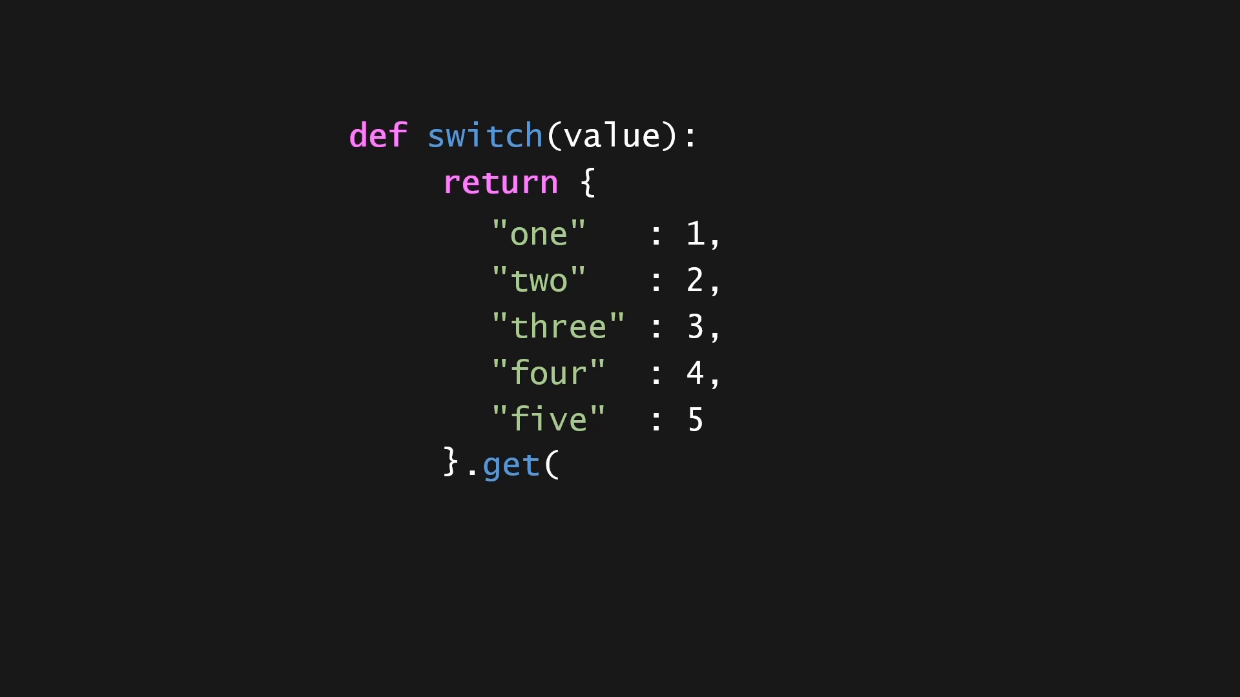
type("value")
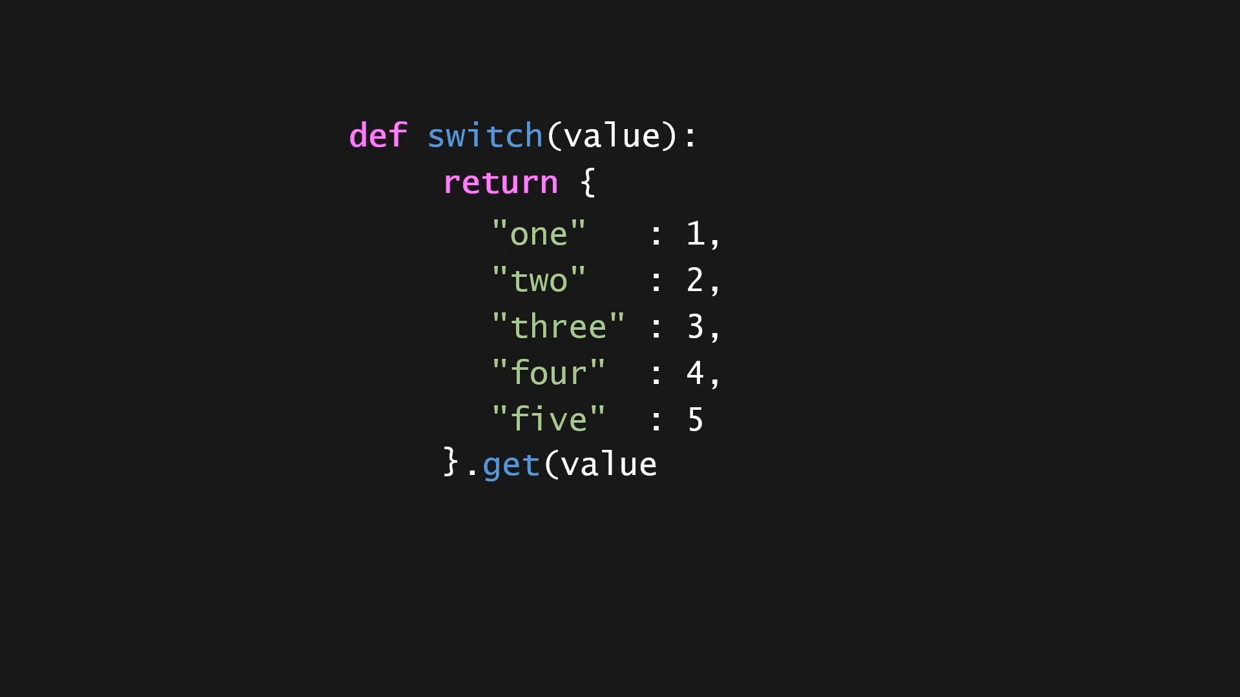
type(", 42)")
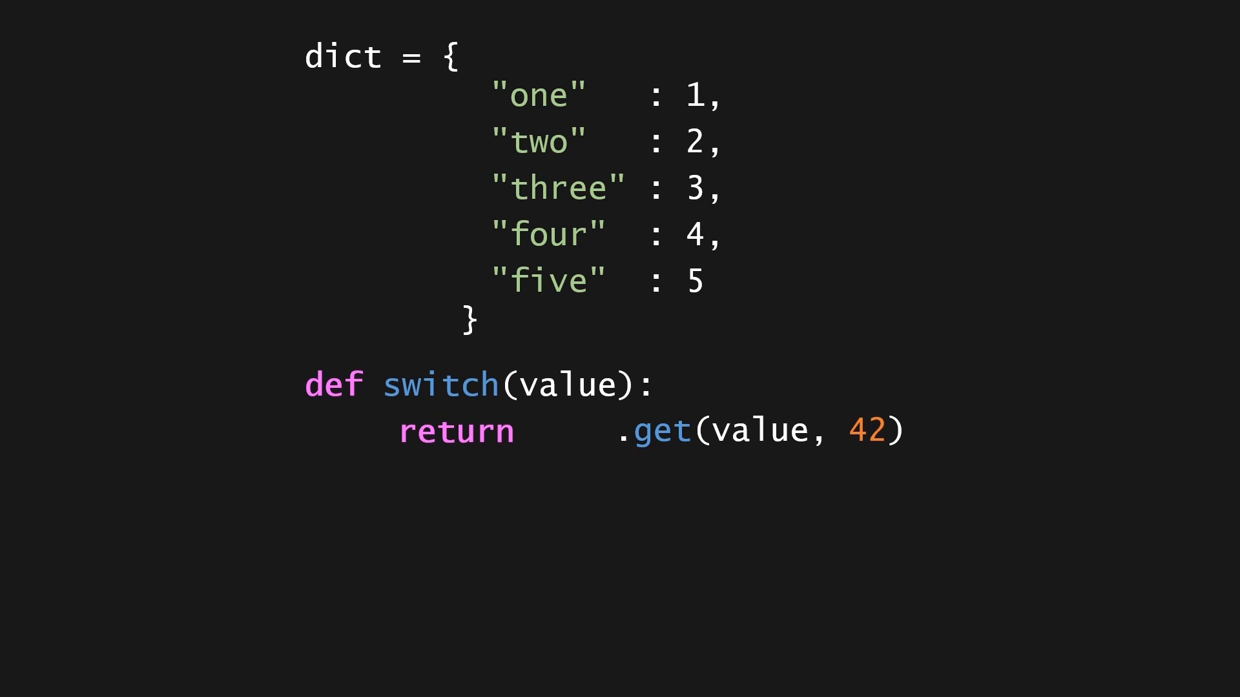
type("dict")
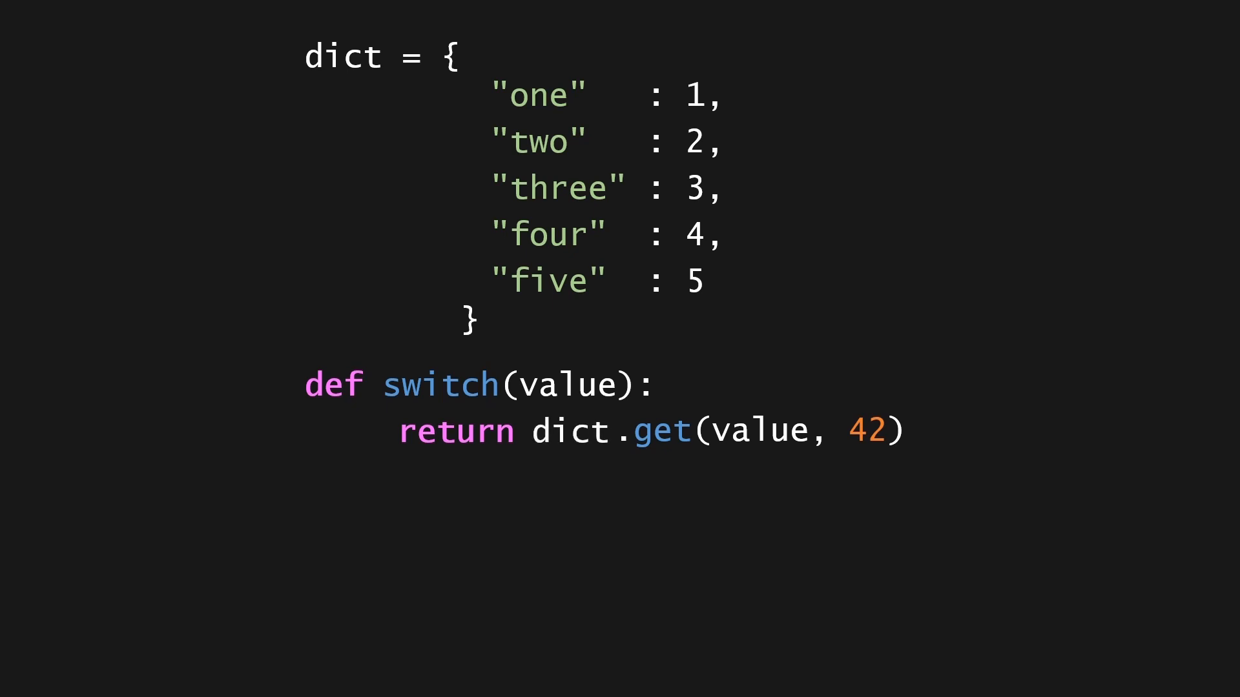